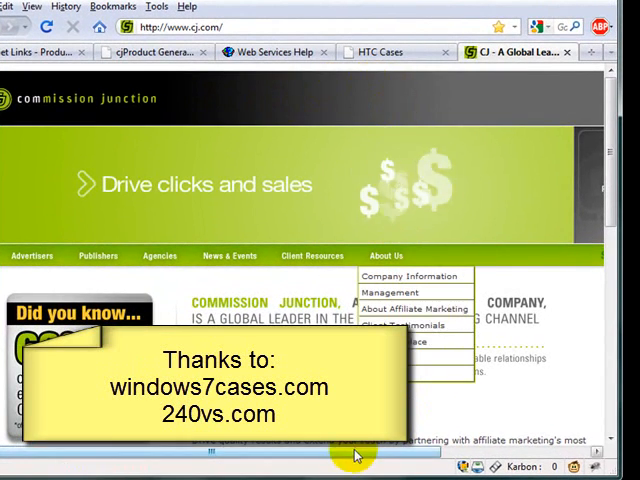
# Show the HTC Cases storefront page and scroll through its product grid and back
pyautogui.click(384, 52)
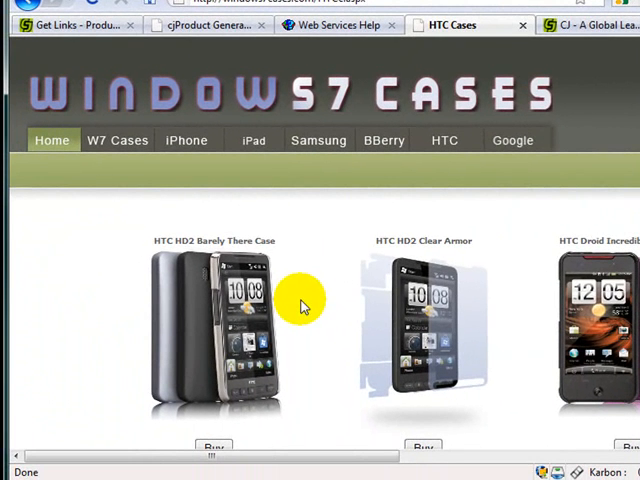
pyautogui.scroll(-3)
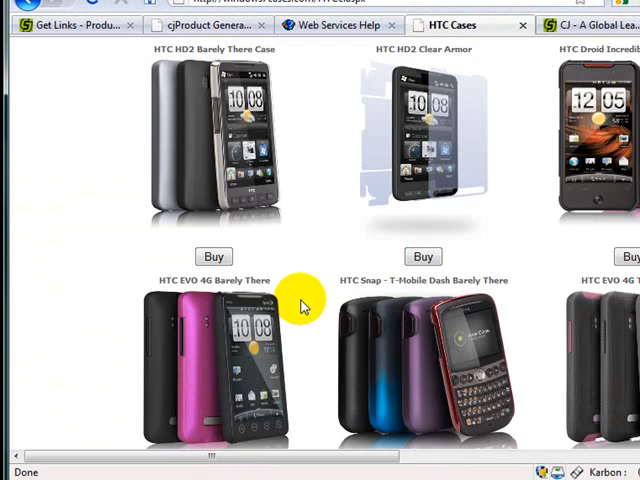
pyautogui.scroll(3)
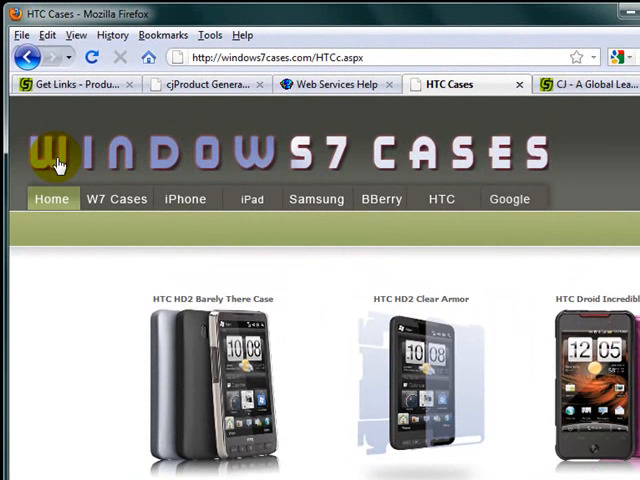
pyautogui.moveTo(456, 162)
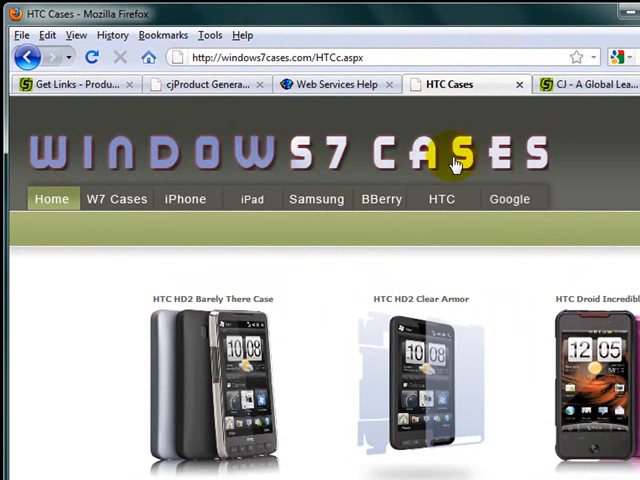
# Go to the CJ Product Generator page to review the Web Id, Adv Id, Keywords and Max Results fields
pyautogui.click(70, 84)
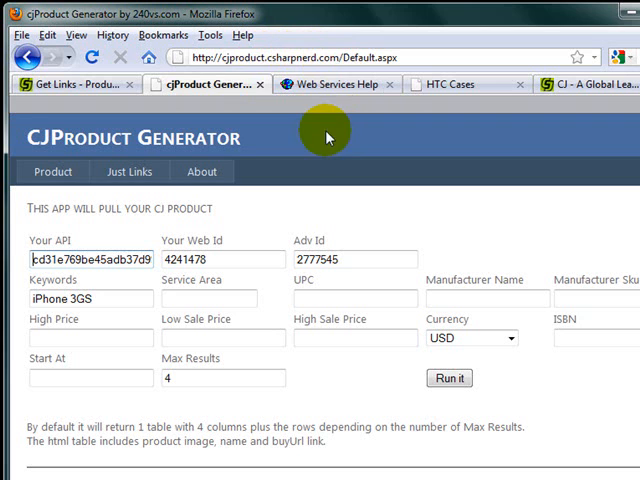
# Run the iPhone 3GS product search to generate the product table below the form
pyautogui.click(448, 378)
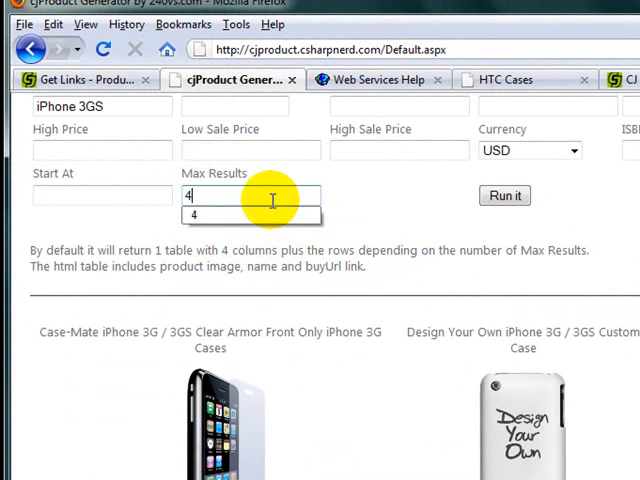
# Scroll down through the HTC cases product listing
pyautogui.scroll(-3)
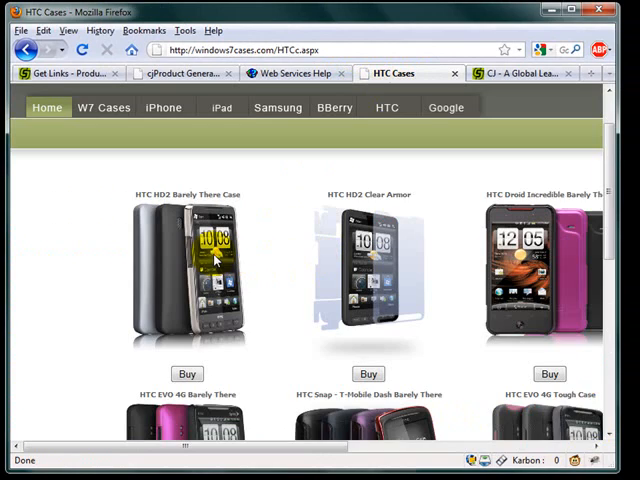
pyautogui.click(180, 72)
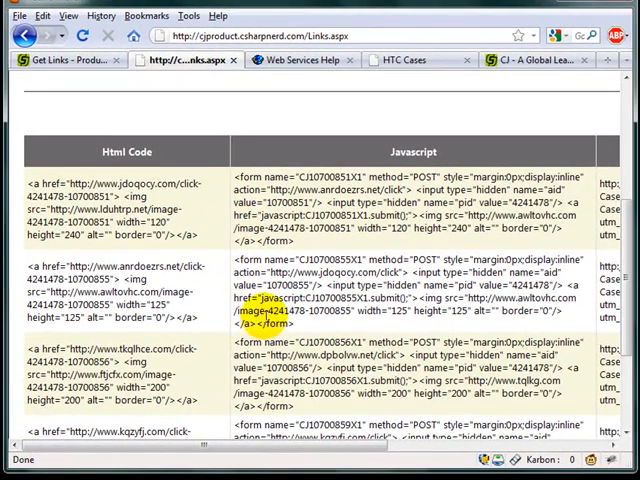
# Scroll the Just Links form into view to review its sort options
pyautogui.hscroll(3)
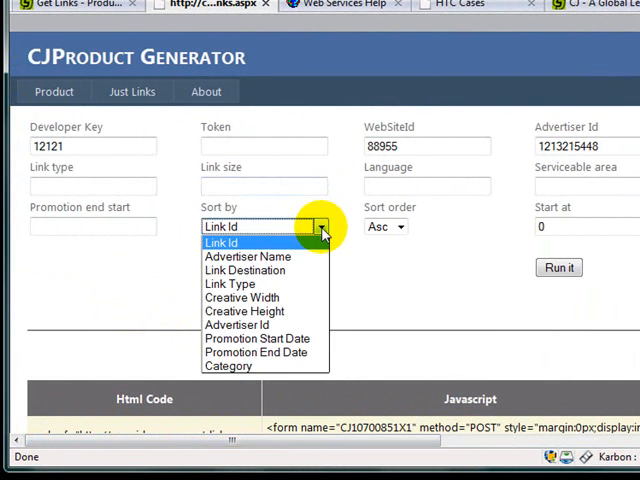
pyautogui.moveTo(262, 236)
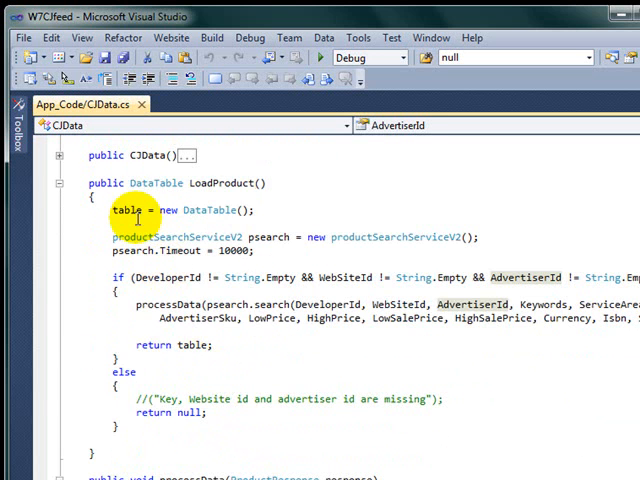
# Scroll CJData.cs to the LoadProduct method calling the product search service
pyautogui.scroll(3)
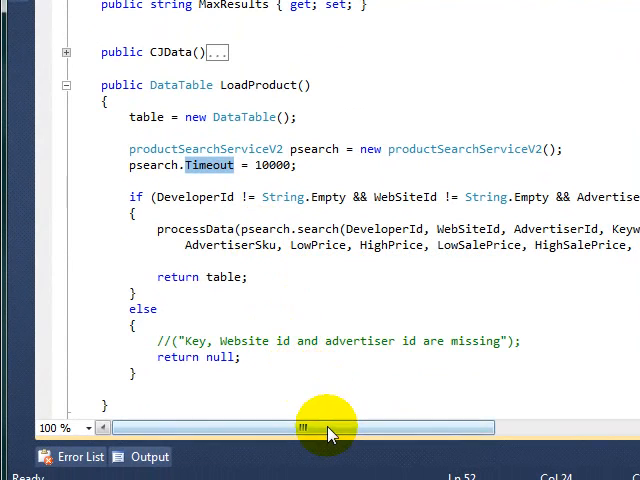
pyautogui.scroll(-3)
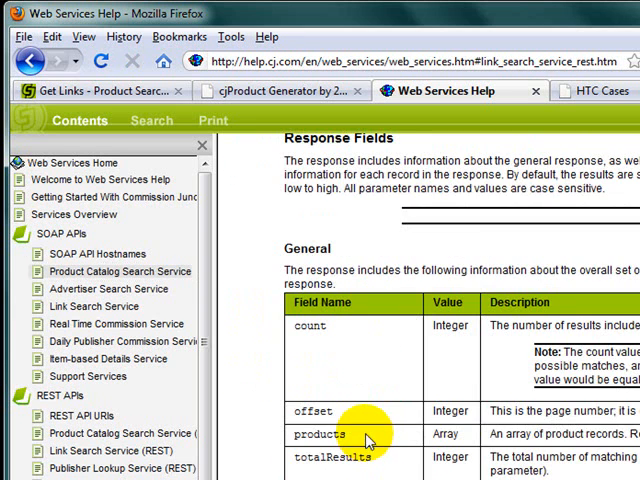
# Scroll the Link Search Service REST page to its Response Fields section
pyautogui.scroll(-3)
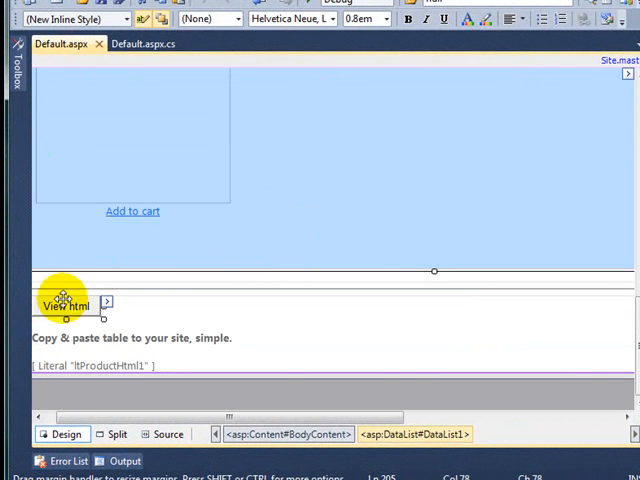
# Select the btnViewHtml button in Default.aspx design view and go to its code-behind file
pyautogui.click(162, 432)
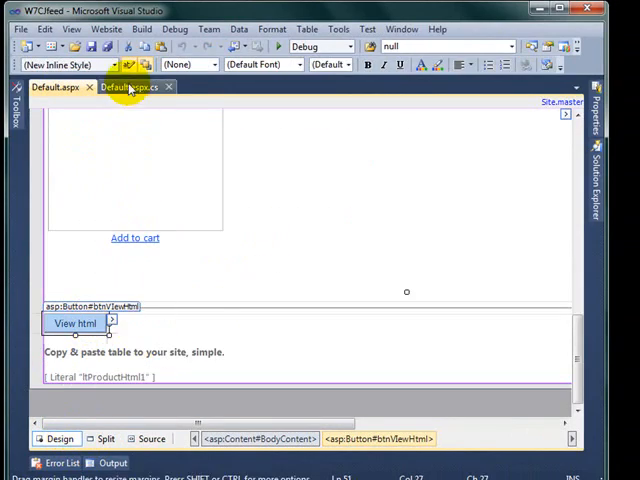
pyautogui.click(128, 88)
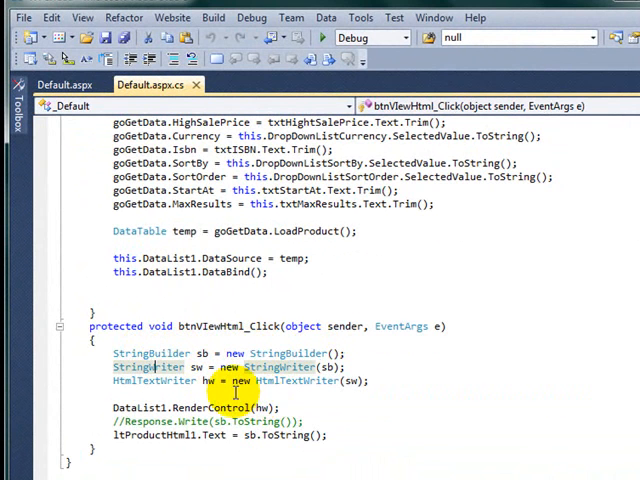
# Highlight the StringWriter declaration inside the btnViewHtml_Click handler
pyautogui.doubleClick(140, 408)
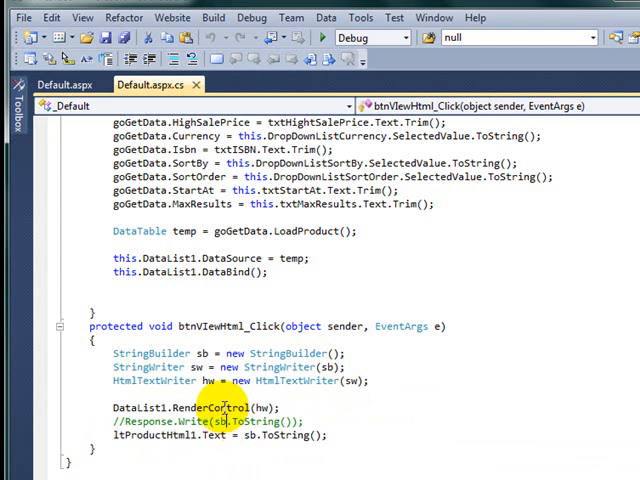
pyautogui.moveTo(228, 408)
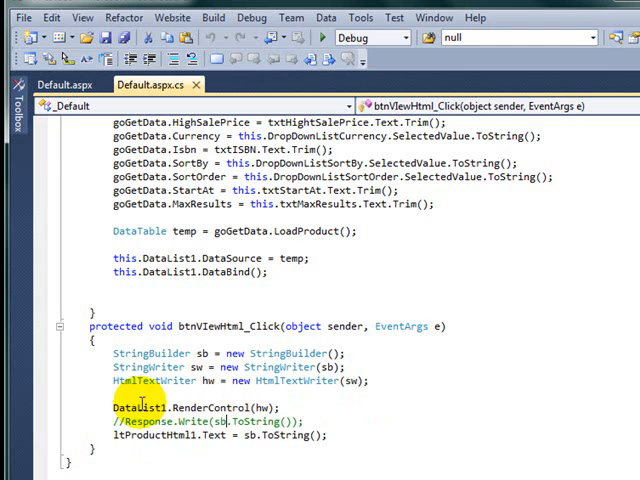
pyautogui.moveTo(264, 408)
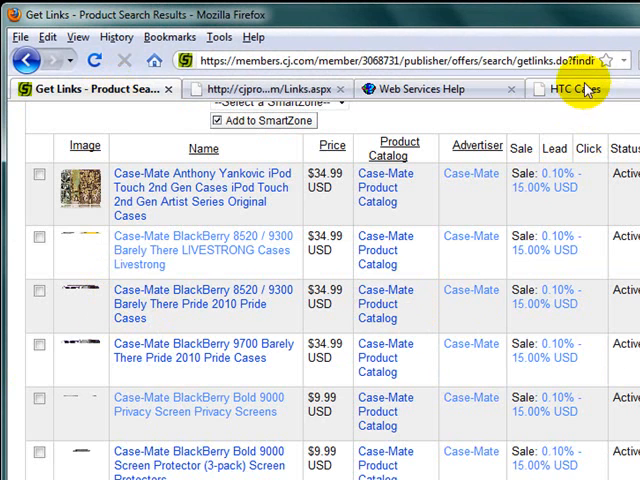
# Show the Windows7Cases HTC Cases page in place of the Get Links results
pyautogui.click(576, 88)
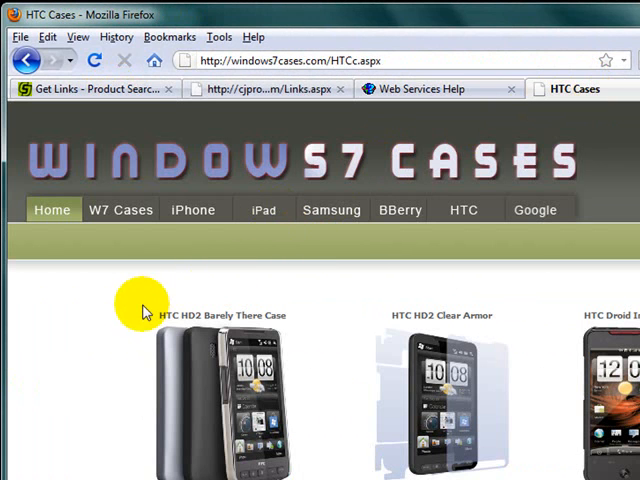
pyautogui.moveTo(112, 276)
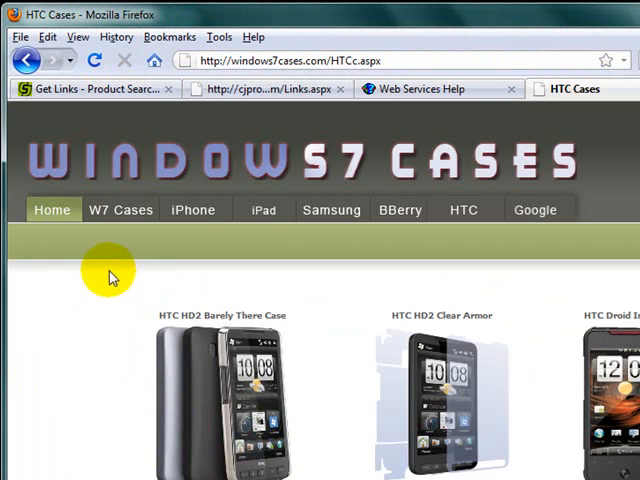